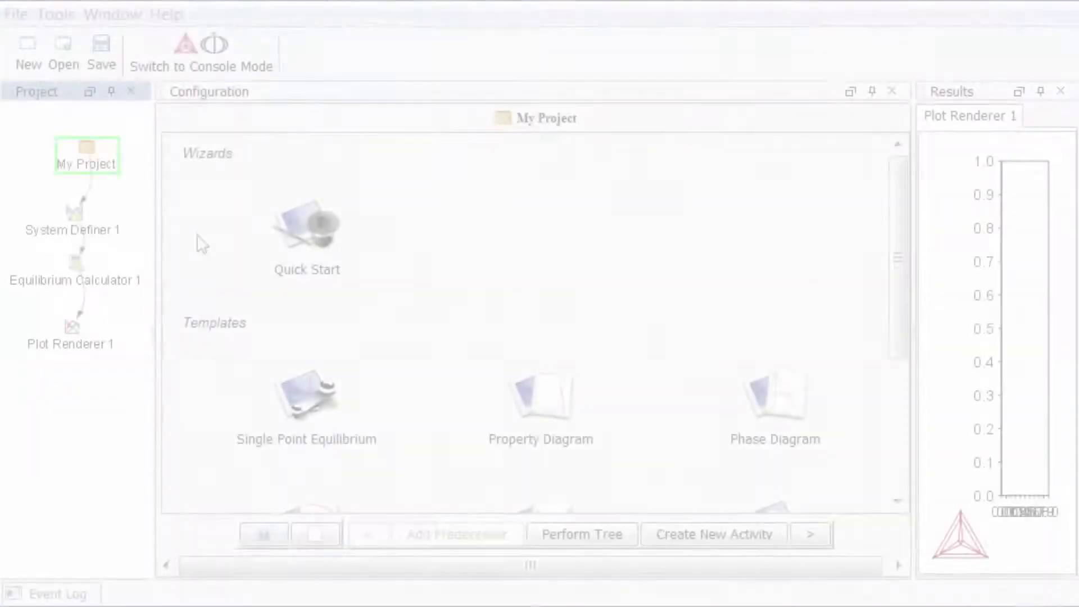
# Review the System Definer's Cr and C elements, then start a new project
pyautogui.click(71, 221)
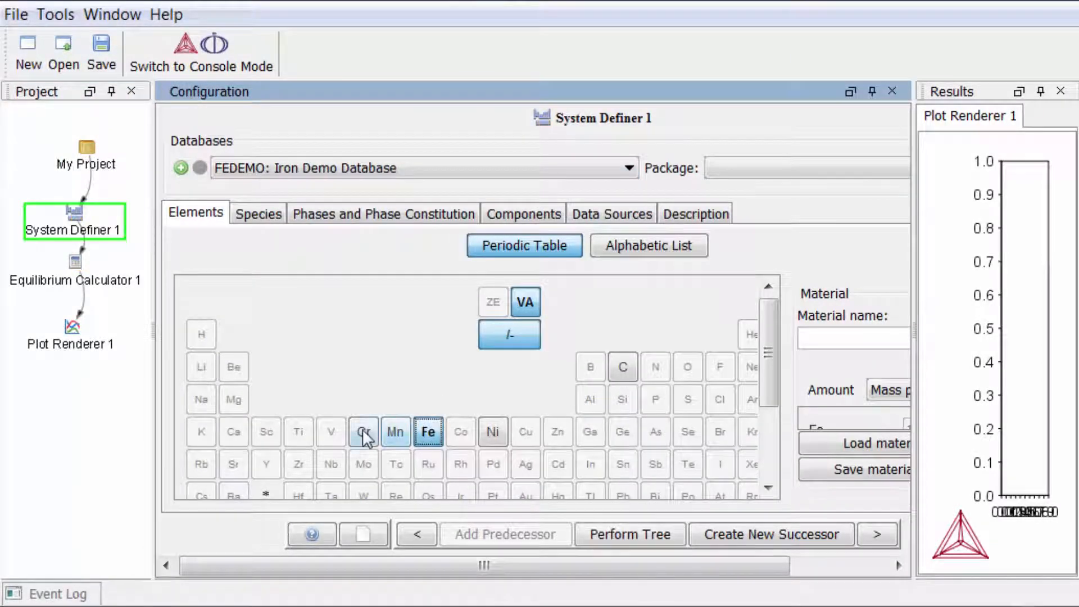
pyautogui.click(363, 431)
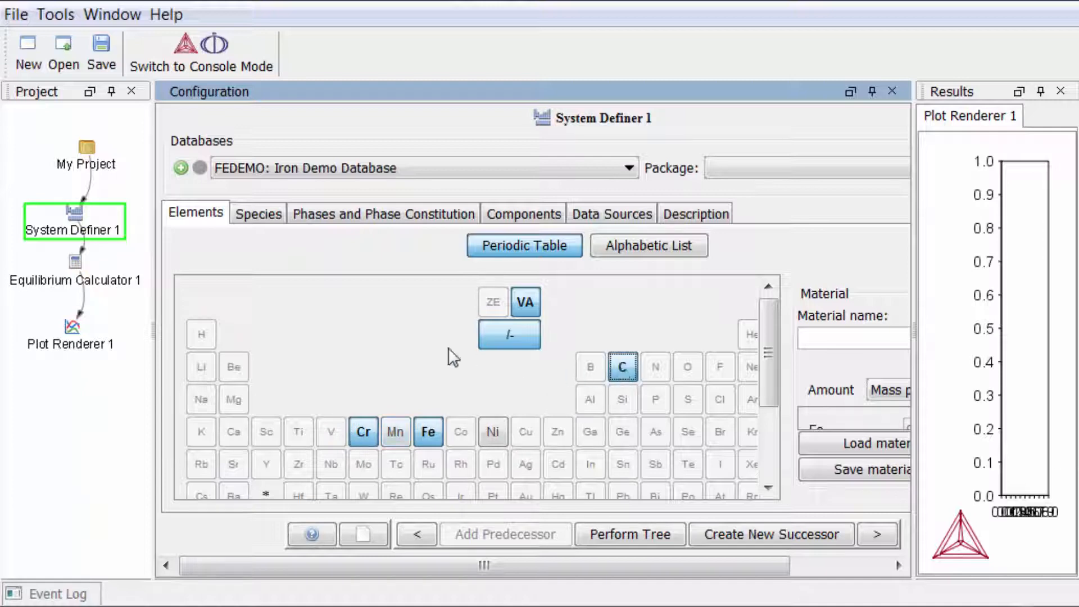
pyautogui.click(73, 270)
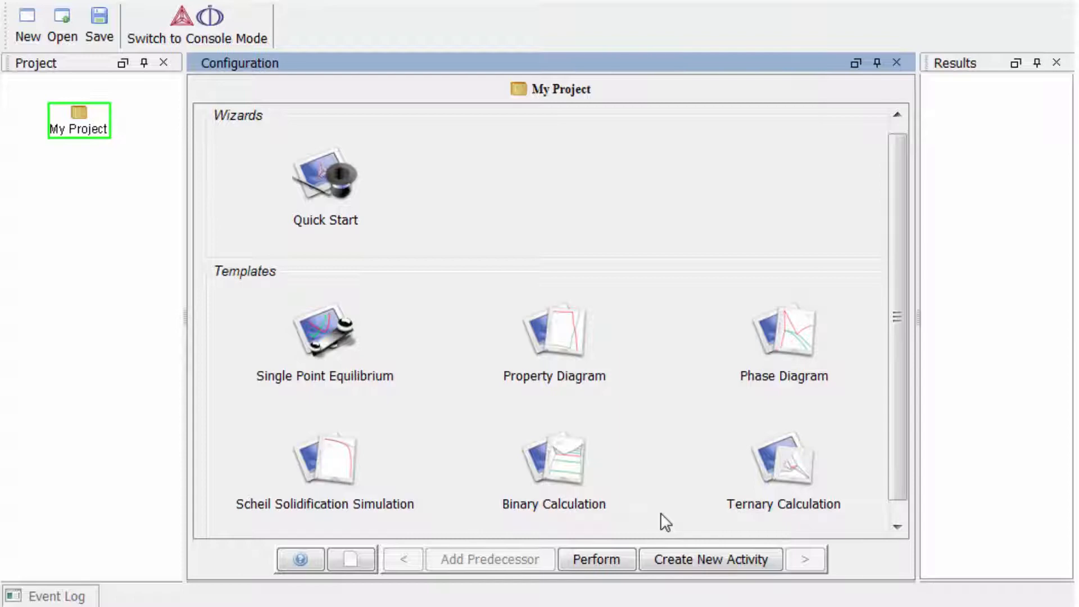
# Add Ternary Calculator 1 and Plot Renderer 1 from the Ternary Calculation template
pyautogui.click(783, 458)
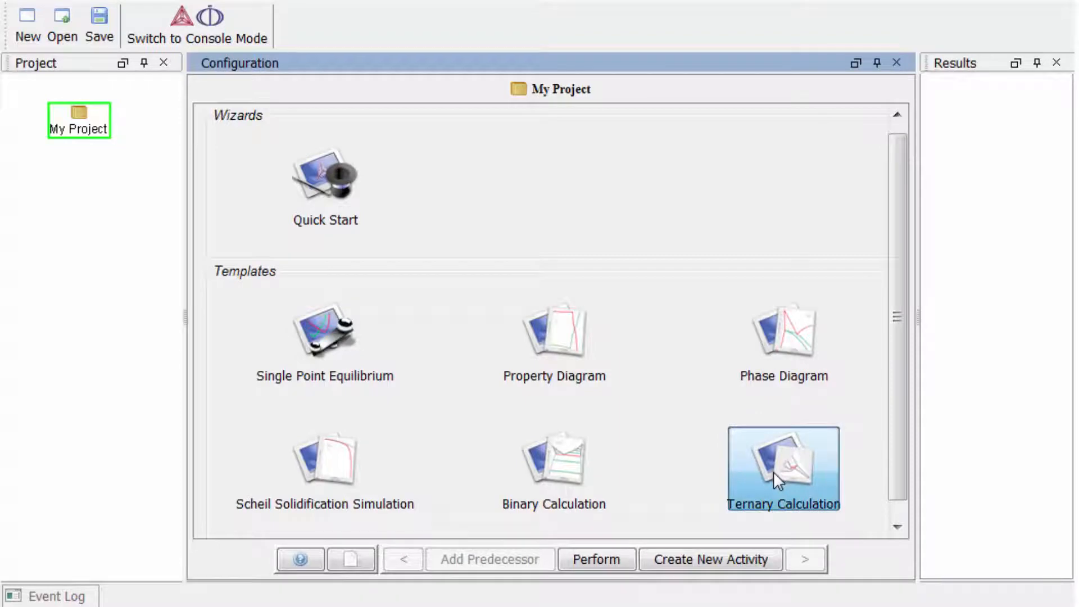
pyautogui.doubleClick(782, 468)
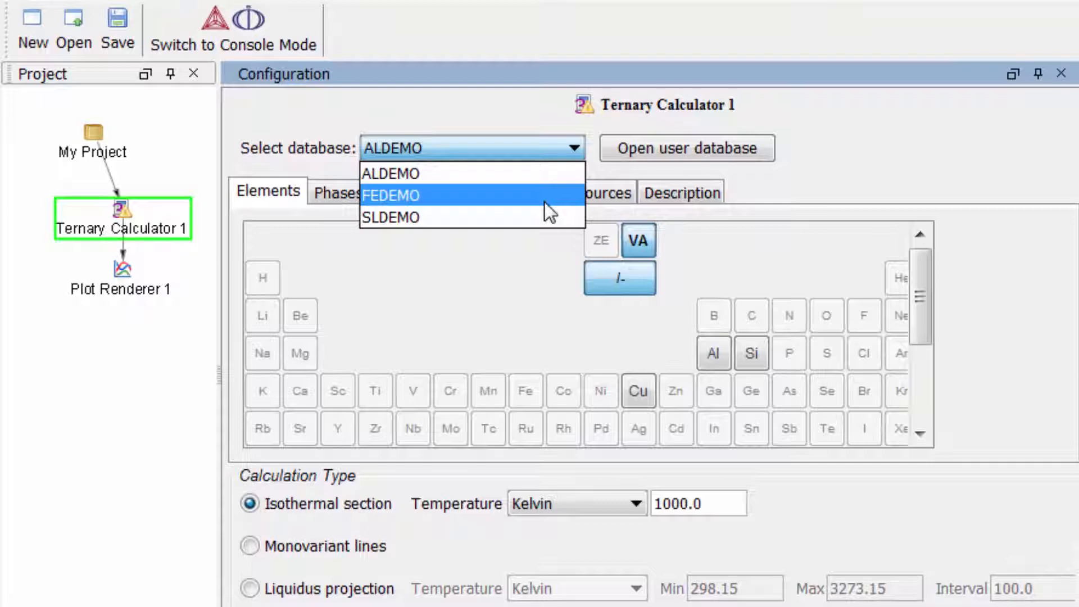
# Compute and plot the 1000 K Fe-Cr-C isothermal section using the FEDEMO database
pyautogui.click(392, 195)
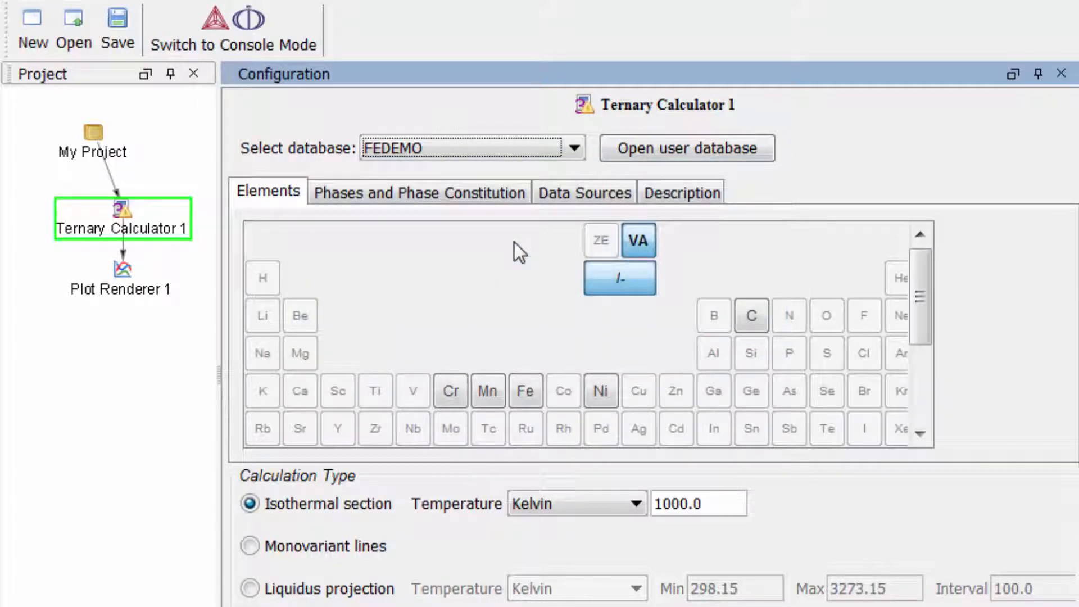
pyautogui.moveTo(537, 370)
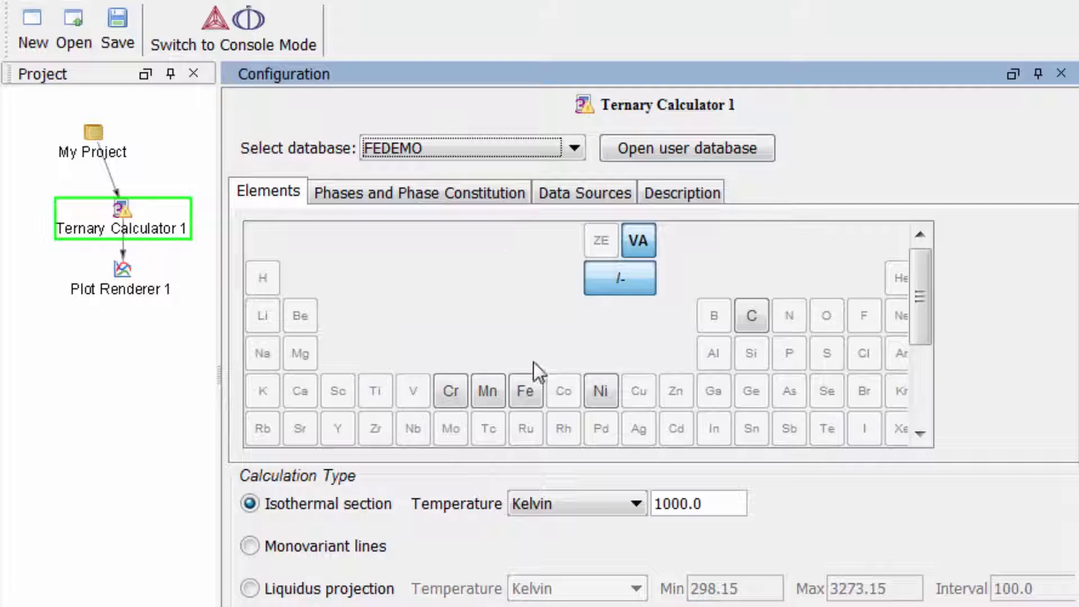
pyautogui.click(450, 390)
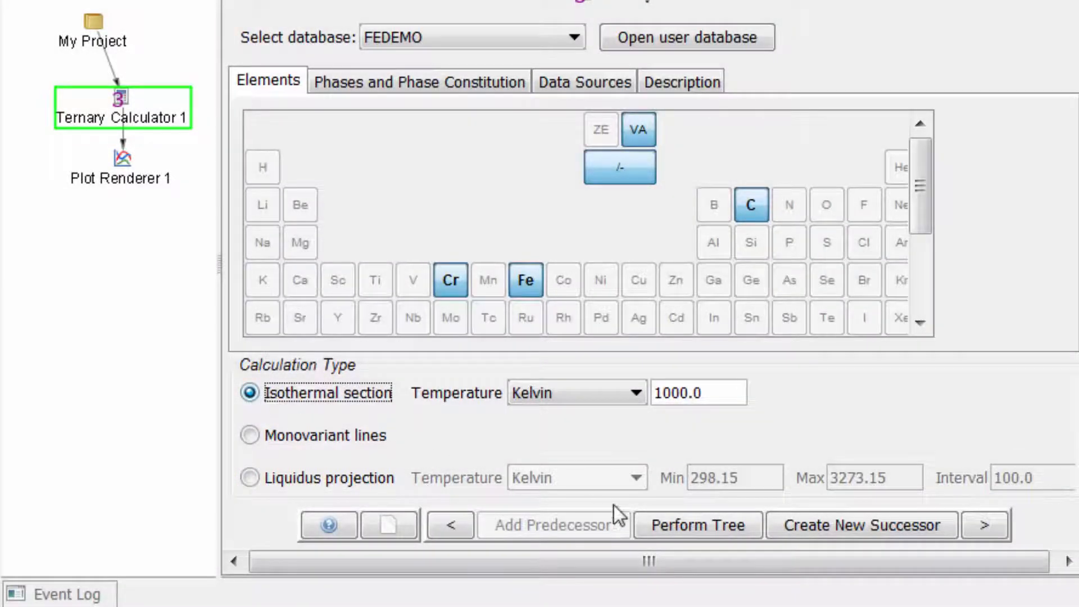
pyautogui.click(697, 524)
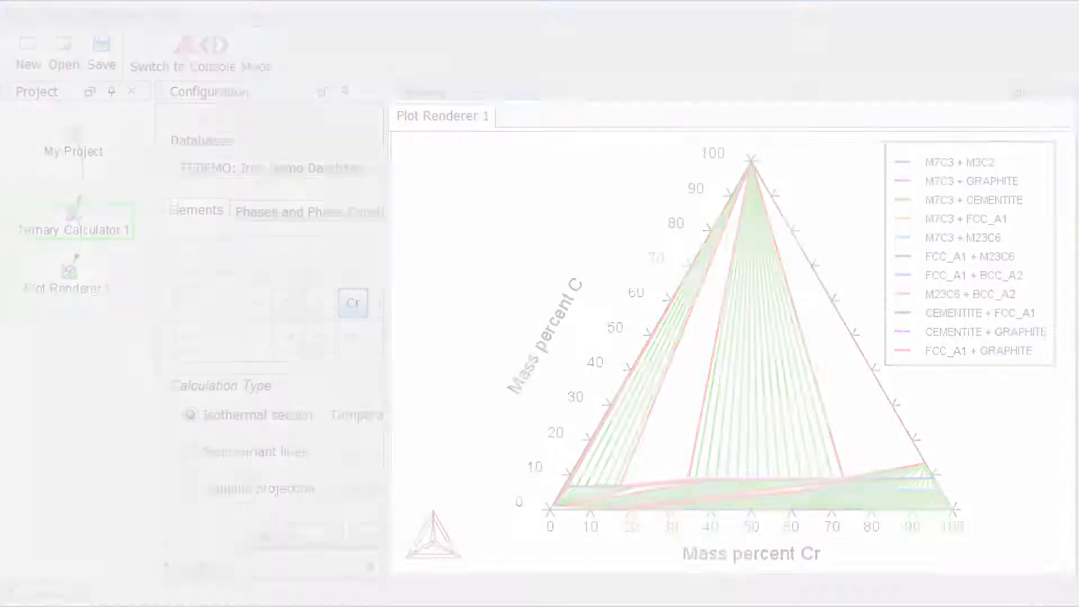
# Add System Definer 1, Equilibrium Calculator 1 and Plot Renderer 2 from the Phase Diagram template
pyautogui.click(79, 119)
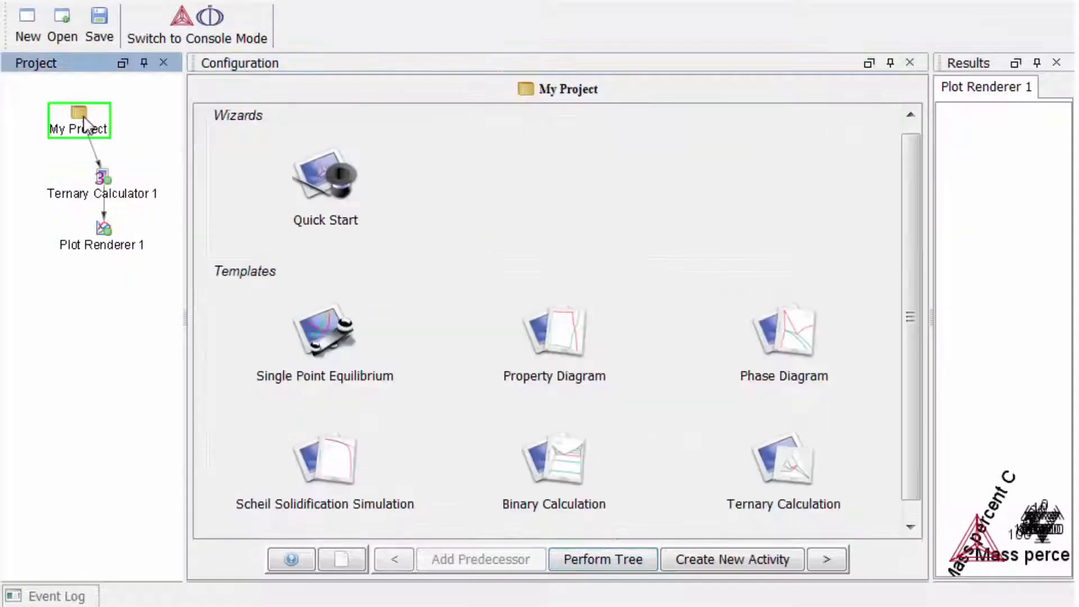
pyautogui.click(783, 332)
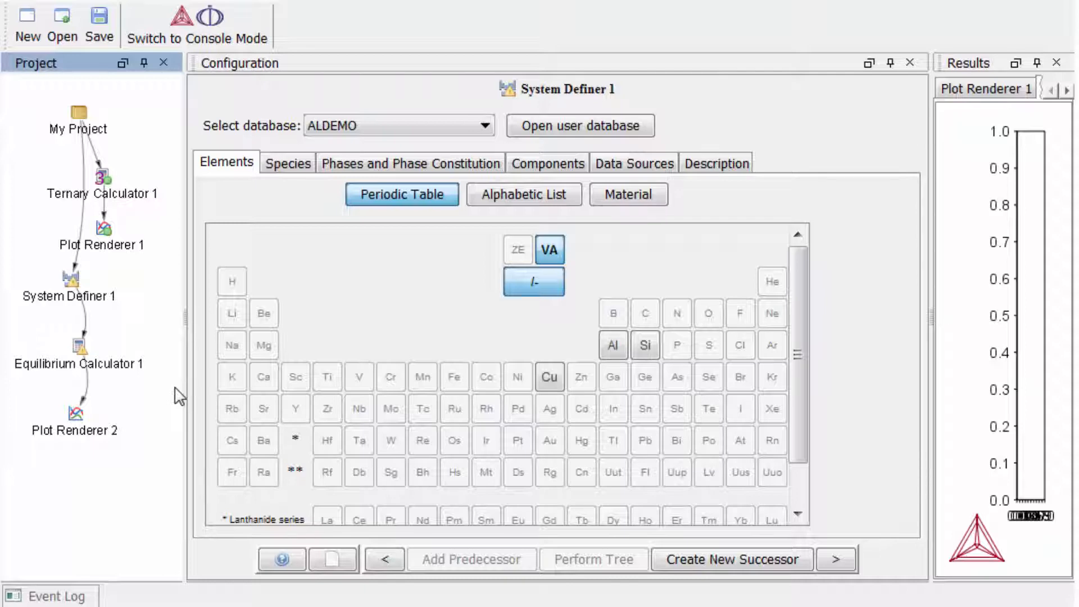
# Set System Definer 1 to the FEDEMO database with elements Fe, Cr and C
pyautogui.click(69, 282)
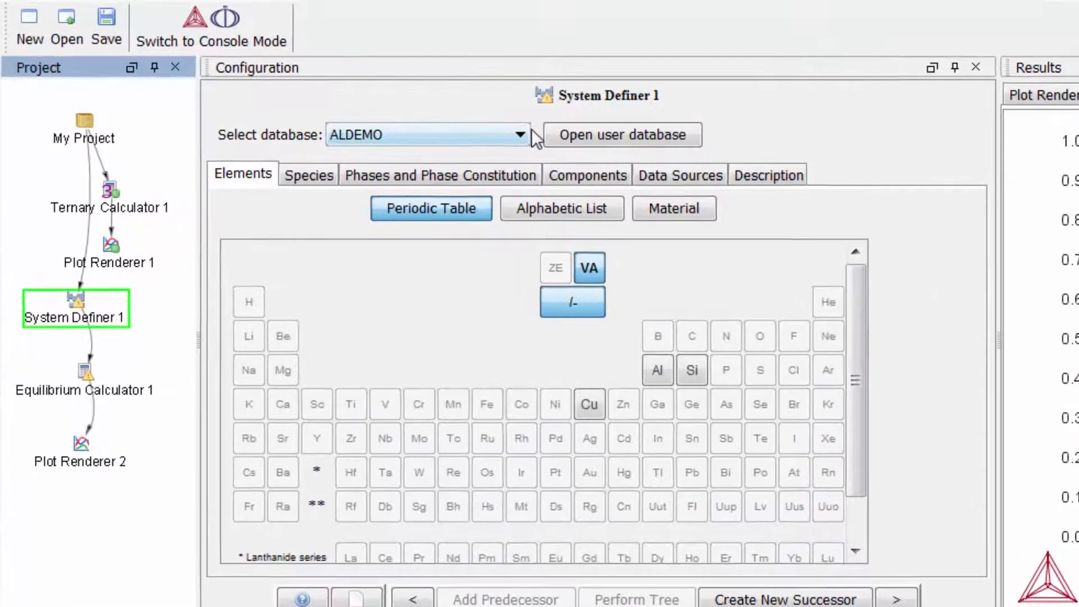
pyautogui.click(520, 134)
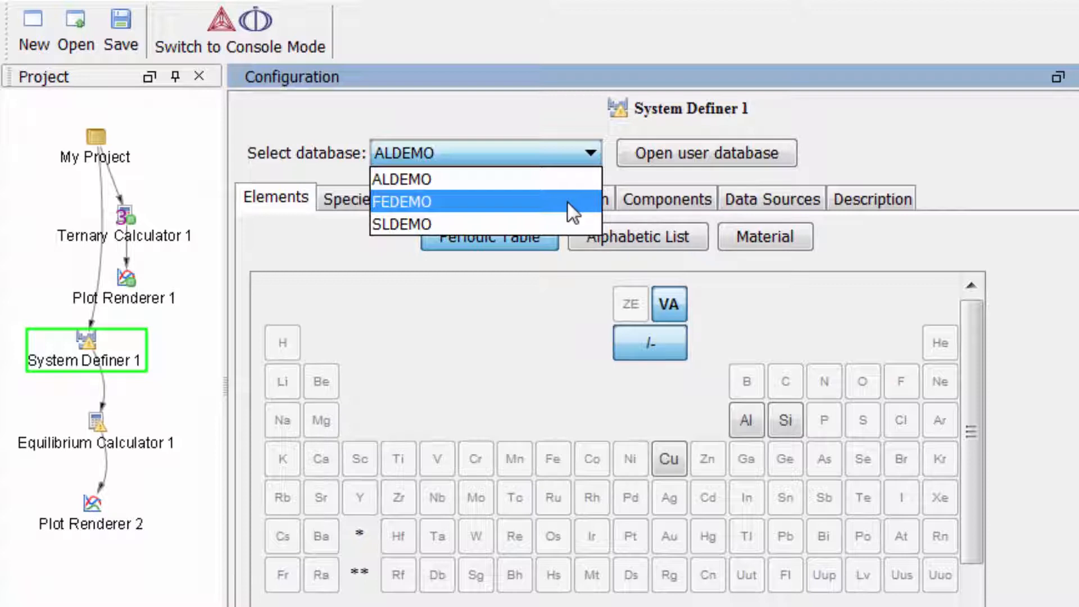
pyautogui.click(402, 202)
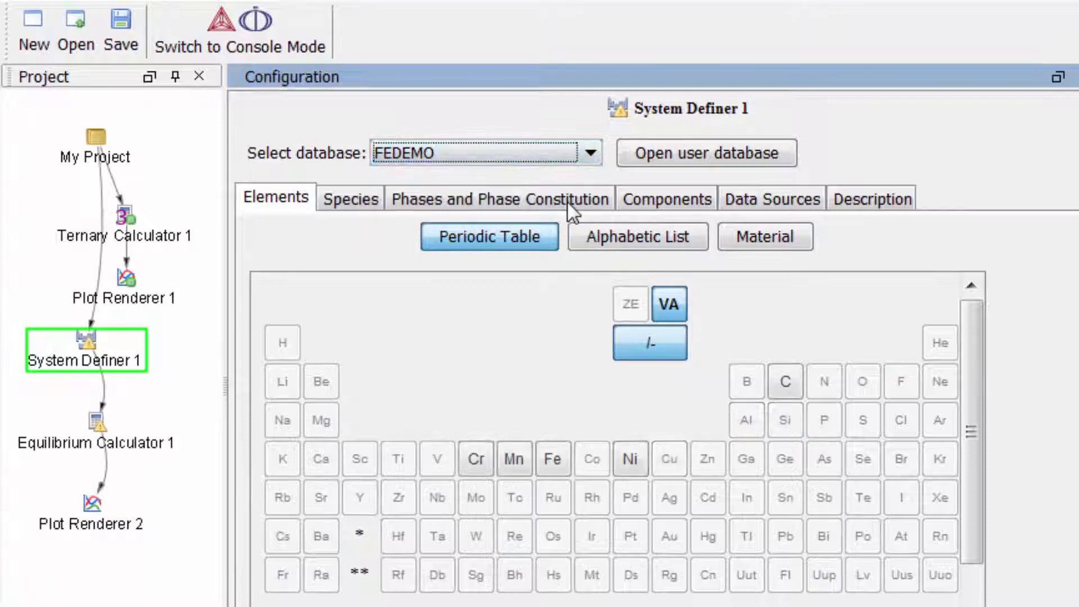
pyautogui.moveTo(554, 365)
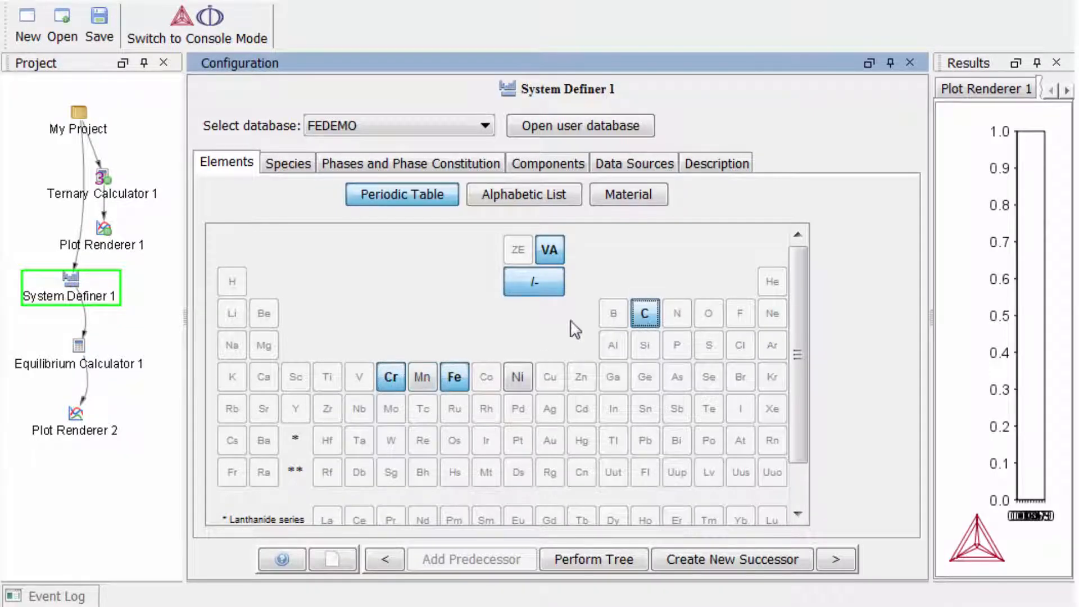
pyautogui.click(79, 356)
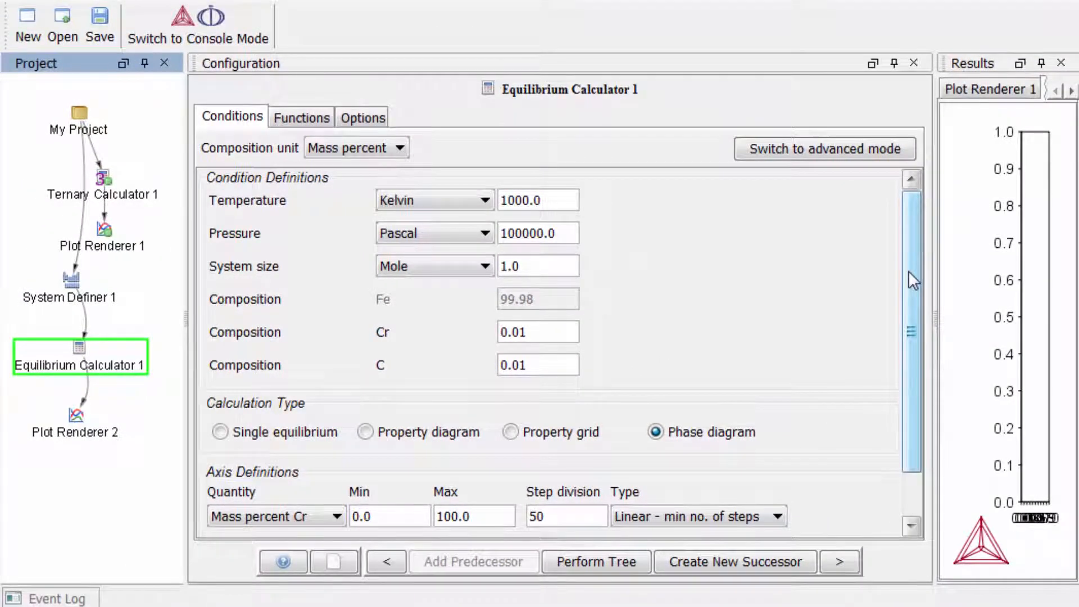
# Change Equilibrium Calculator 1's second axis from Temperature to mass percent C
pyautogui.scroll(-3)
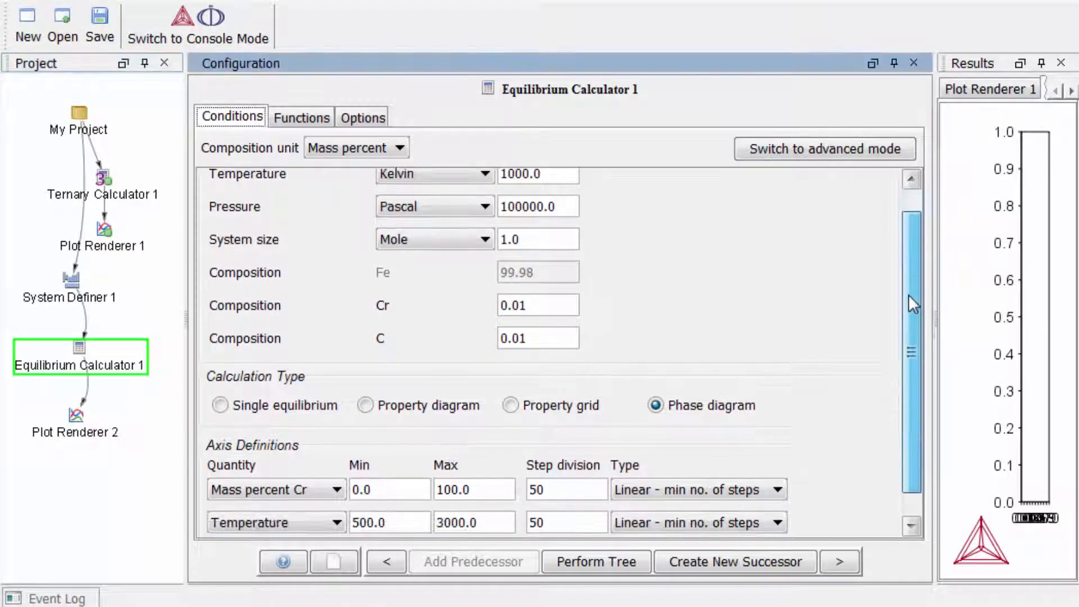
pyautogui.scroll(-3)
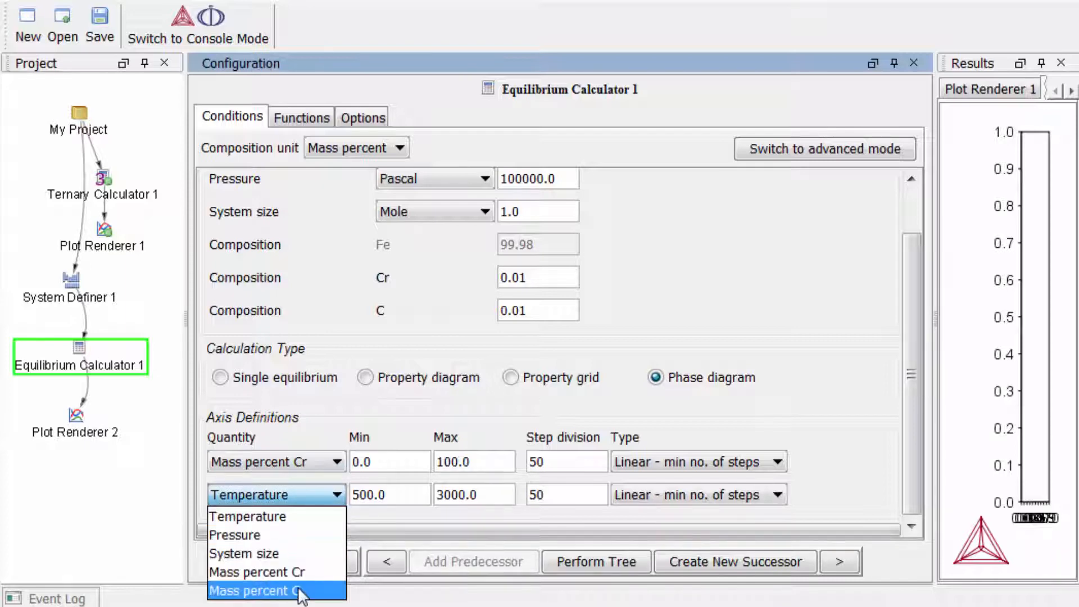
pyautogui.click(261, 591)
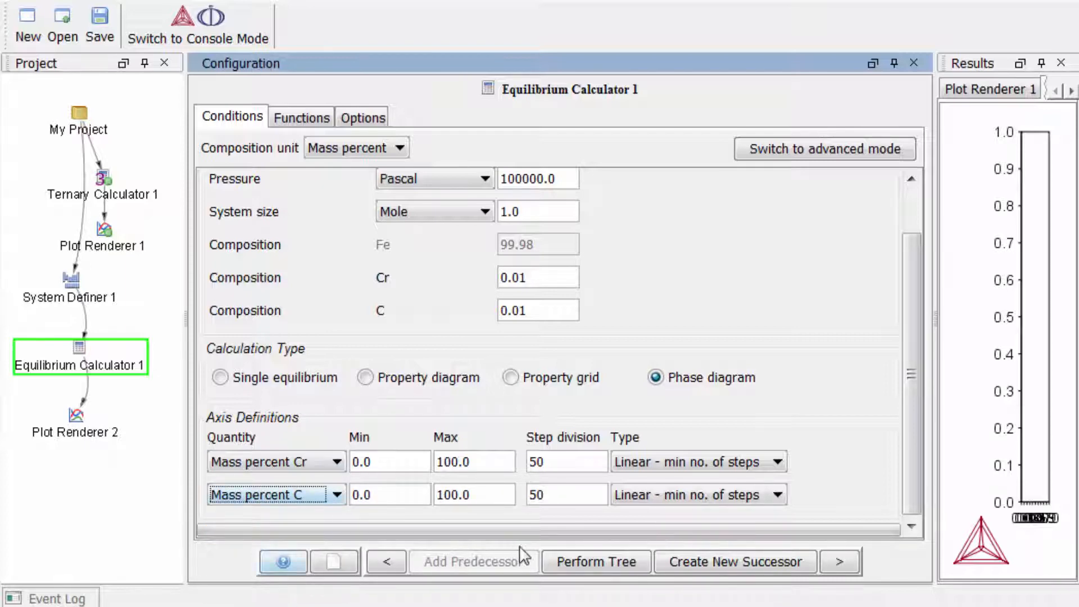
pyautogui.click(595, 562)
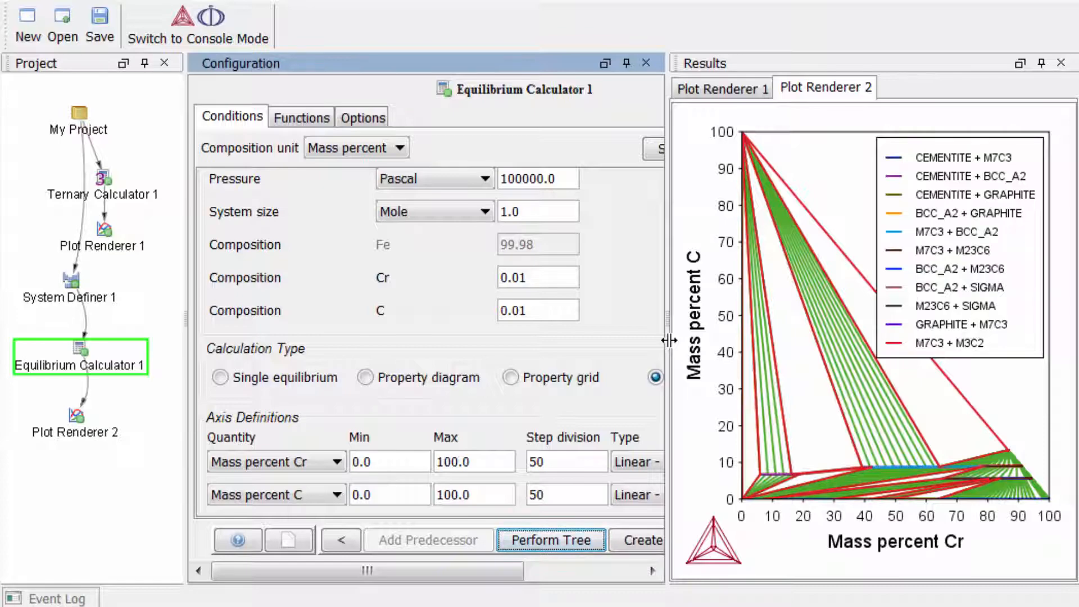
pyautogui.moveTo(89, 439)
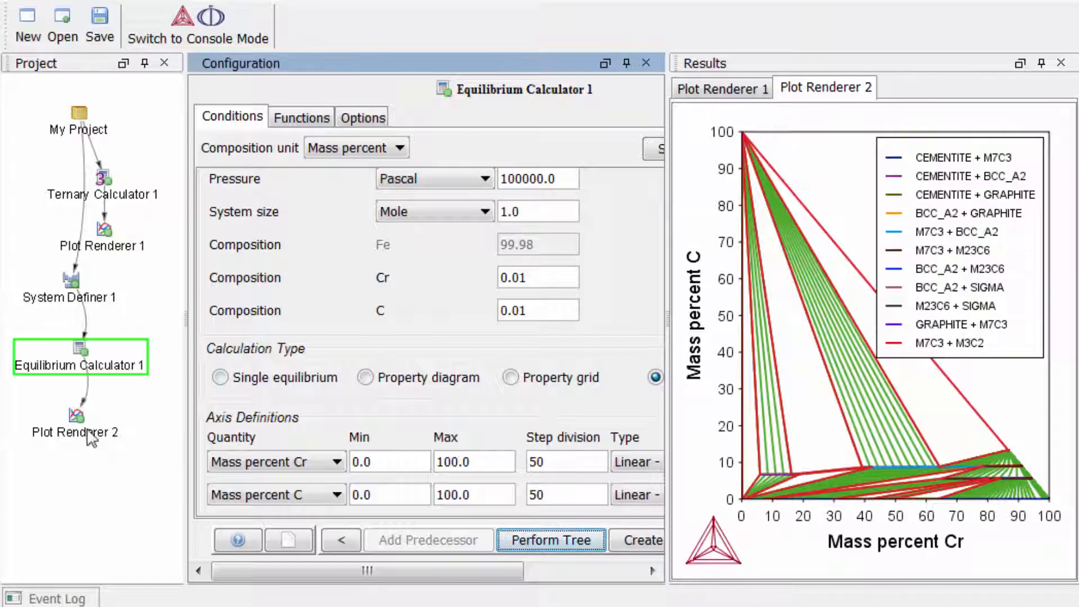
# Switch Plot Renderer 2's Fe-Cr-C diagram to triangular display
pyautogui.click(76, 415)
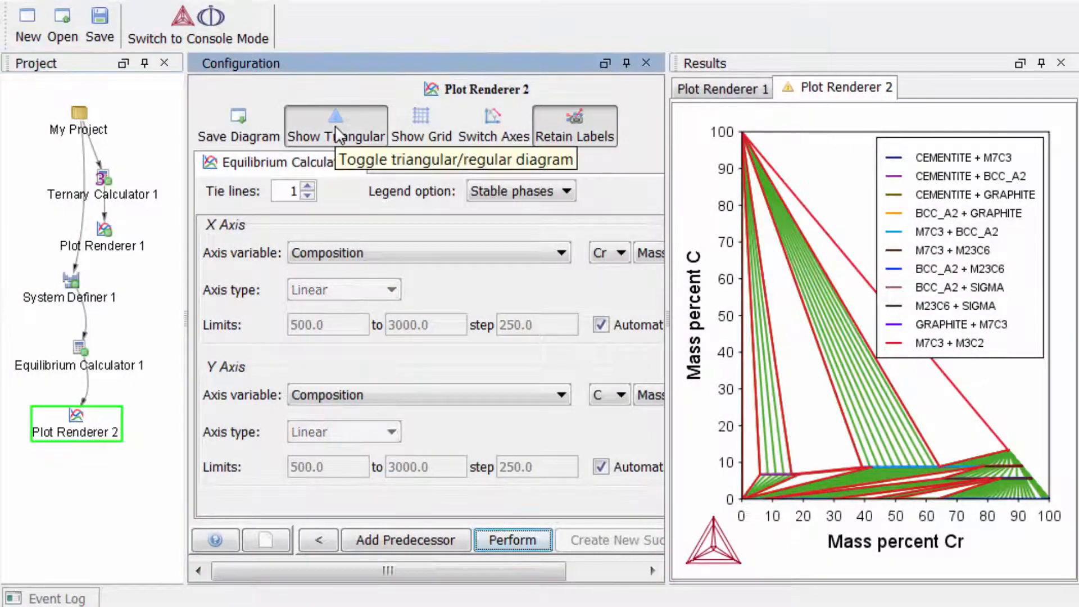
pyautogui.click(335, 125)
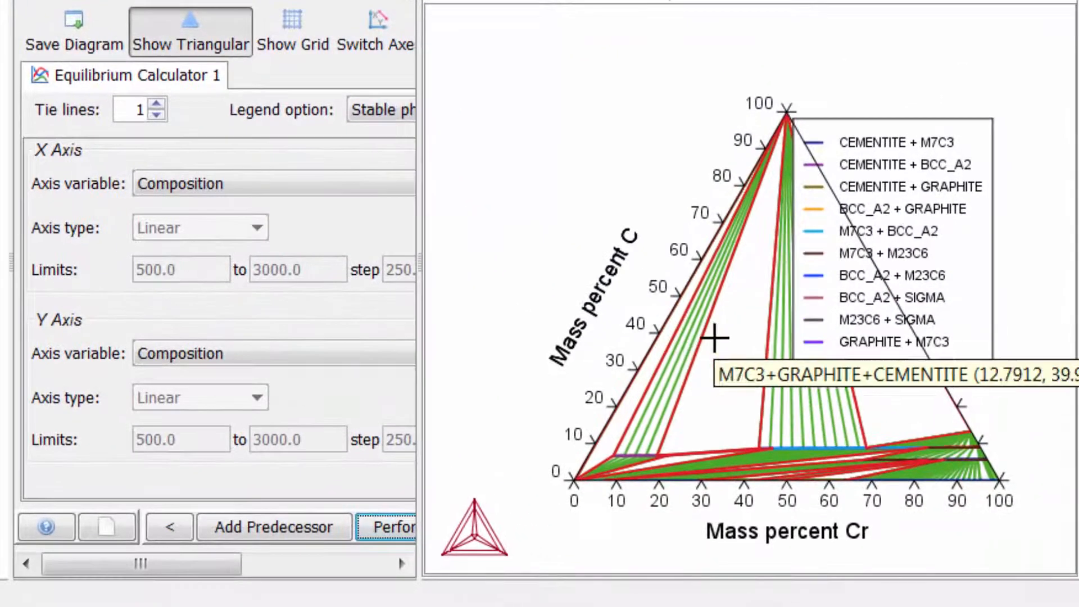
pyautogui.moveTo(663, 338)
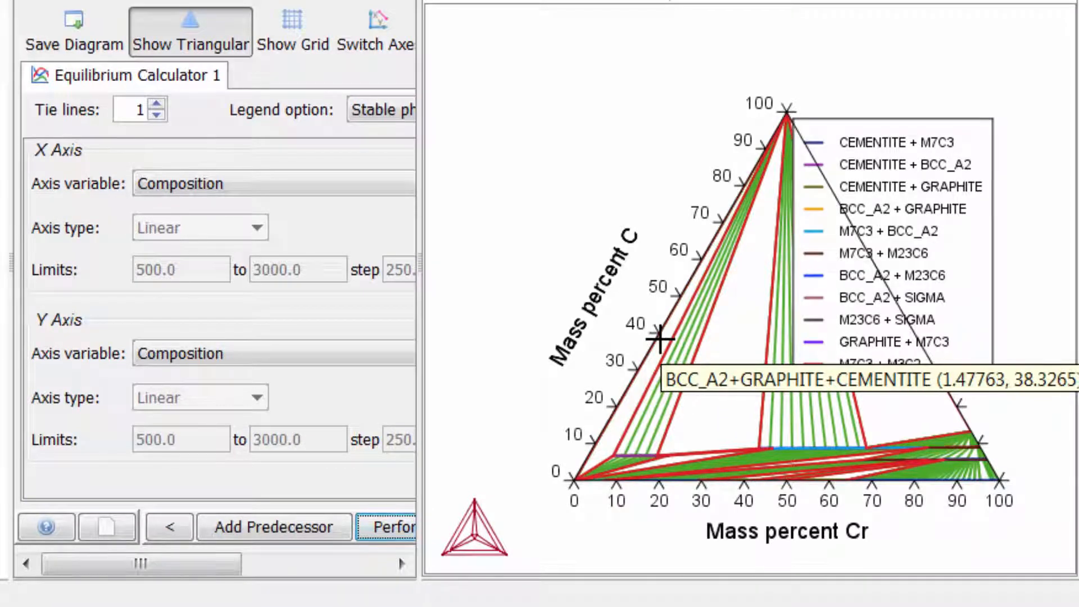
pyautogui.moveTo(650, 386)
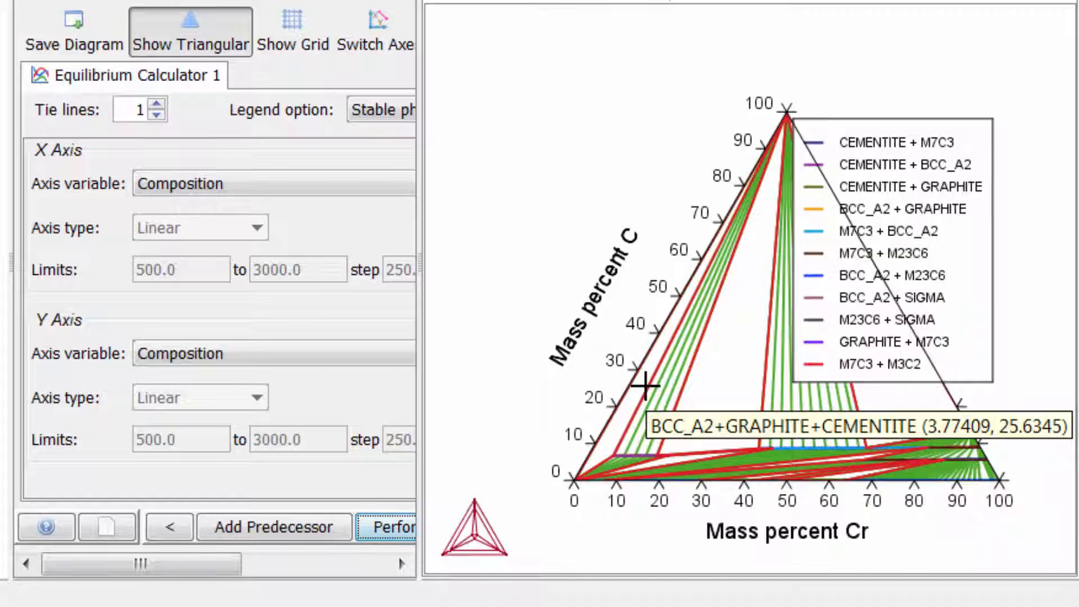
# Label the three-phase region 'CEMENTITE+GRAPHITE+M7C3 CUSTOM' on the diagram
pyautogui.rightClick(718, 353)
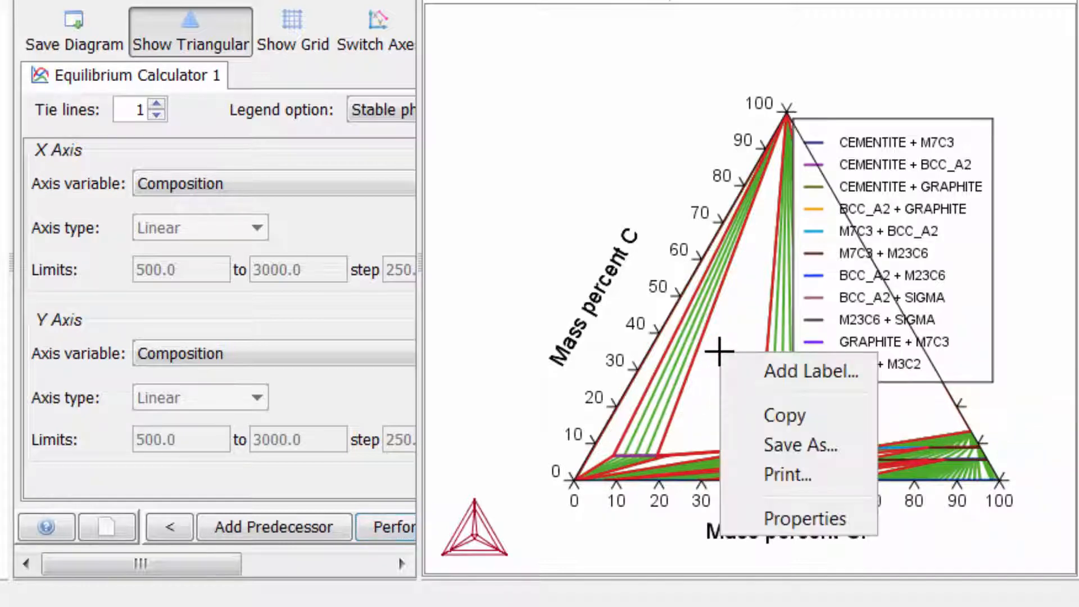
pyautogui.moveTo(742, 378)
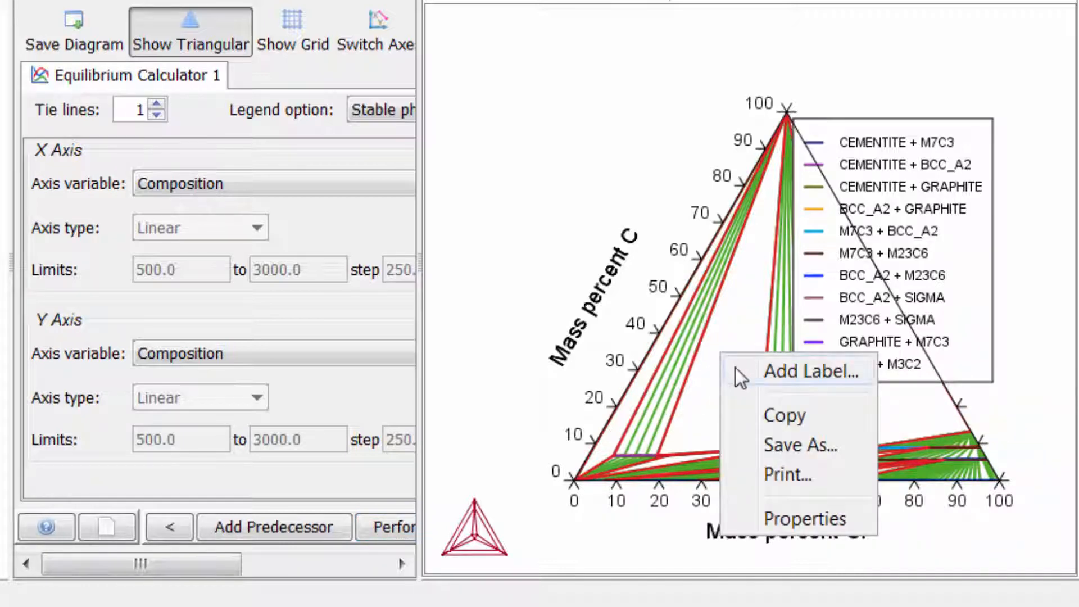
pyautogui.click(813, 371)
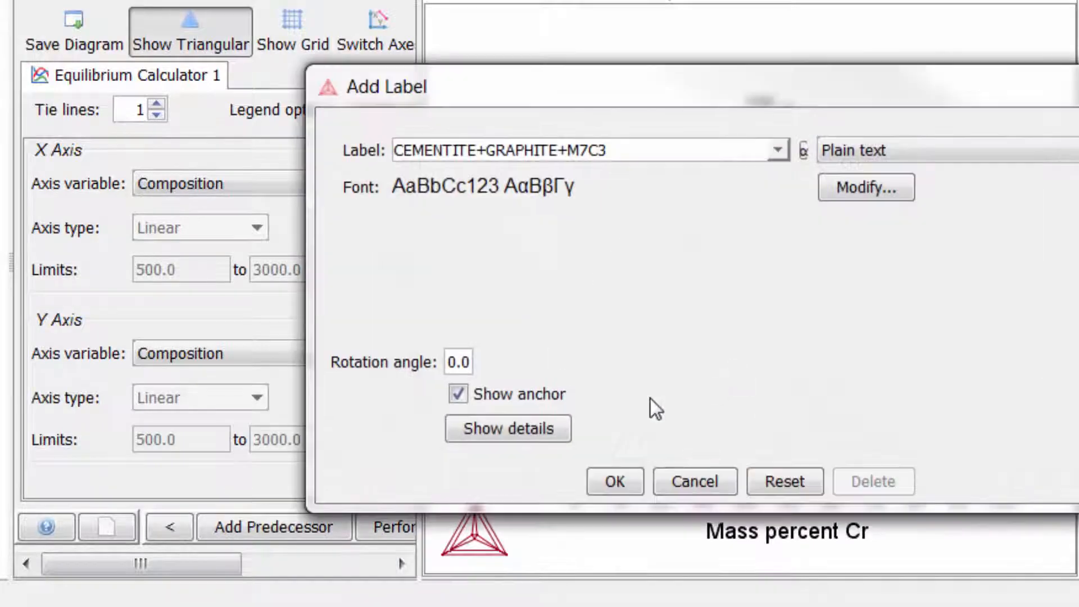
pyautogui.click(508, 428)
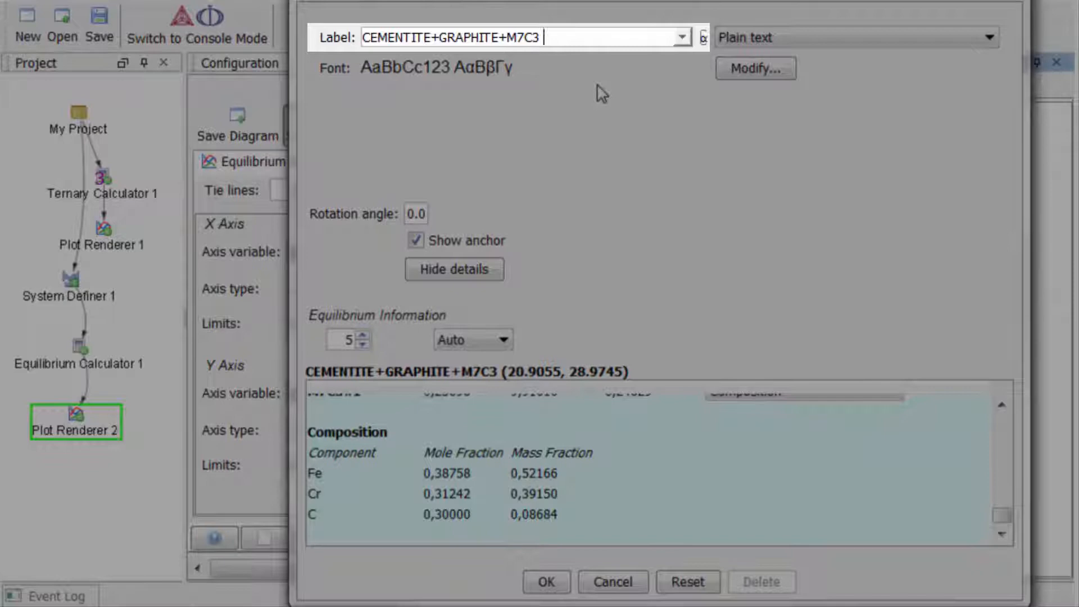
pyautogui.write('CUSTOM')
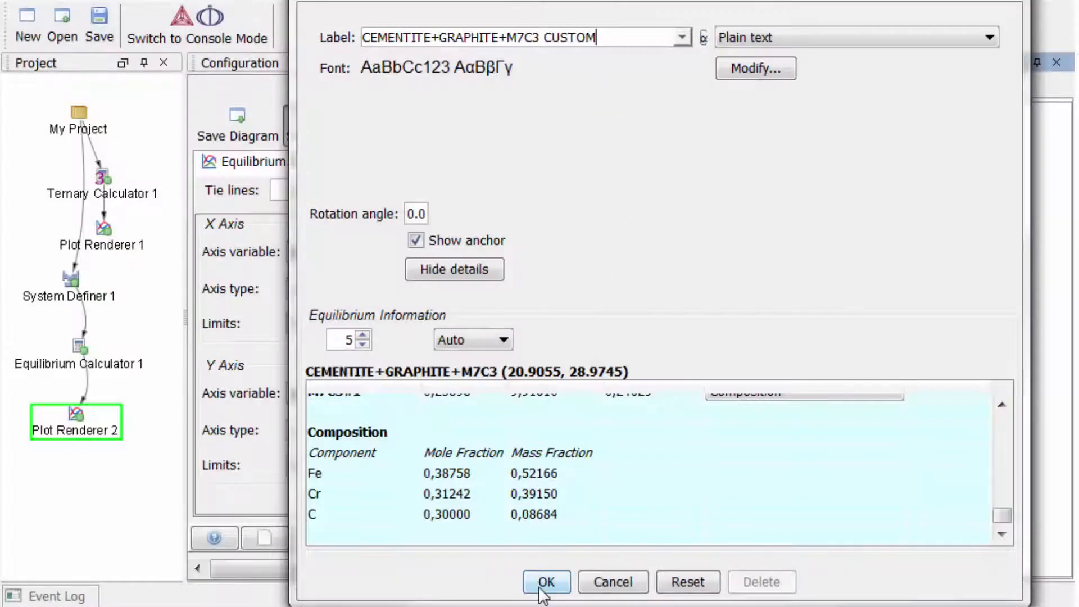
pyautogui.click(546, 582)
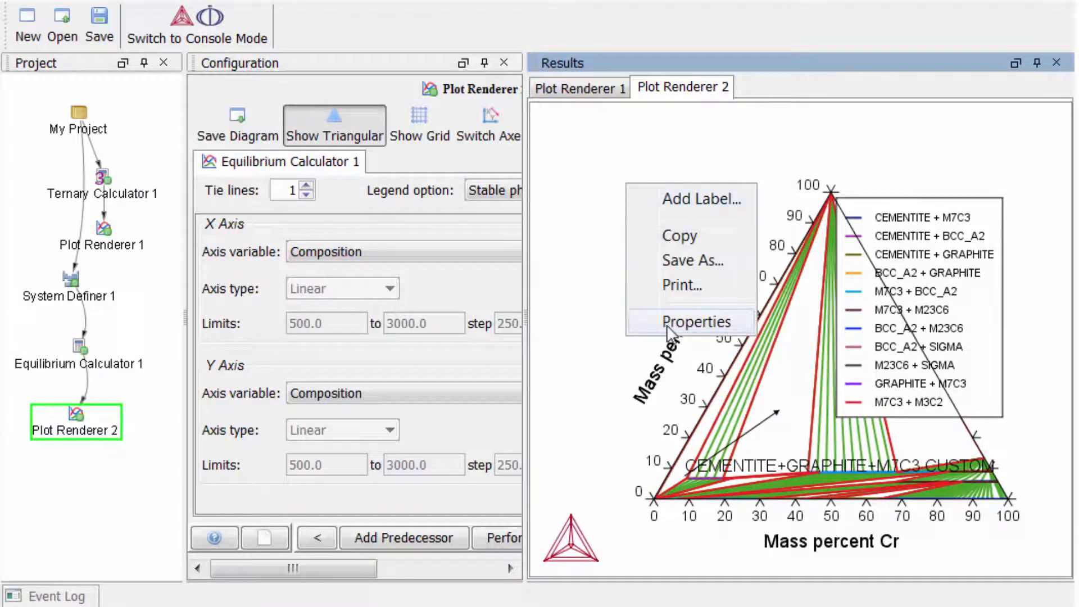
# Change the label text format in the diagram's Properties dialog
pyautogui.click(697, 321)
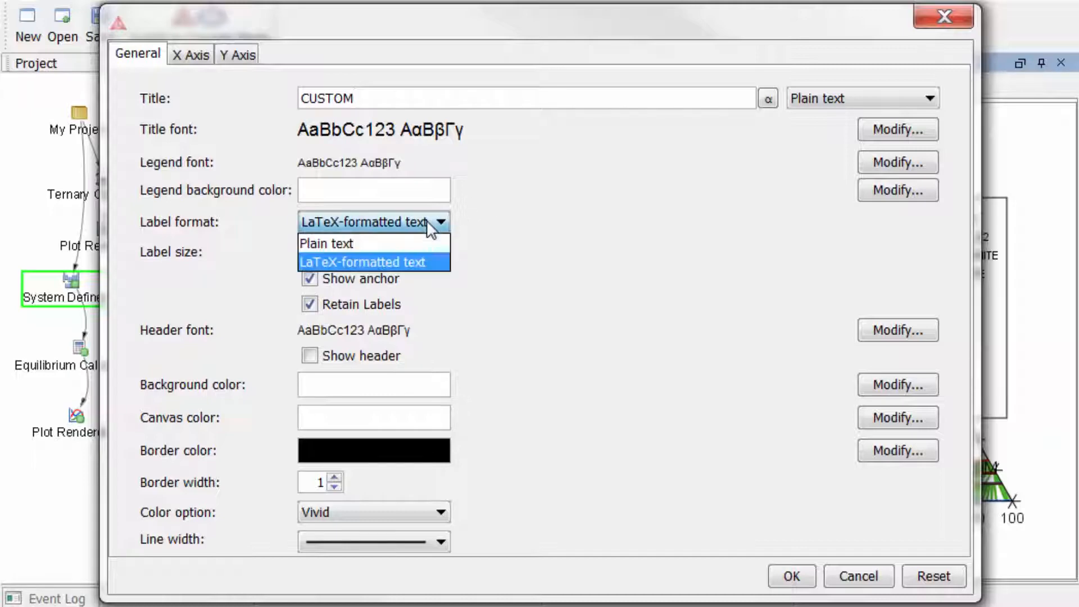
pyautogui.click(790, 576)
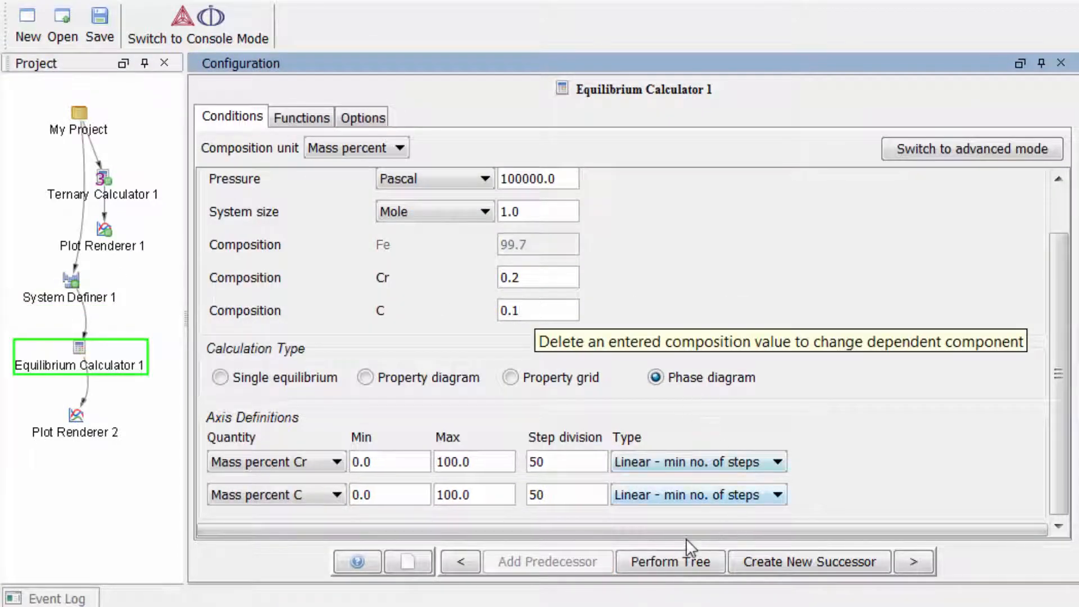
# Create Equilibrium Calculator 2 and attach a Plot Renderer successor to it
pyautogui.click(669, 562)
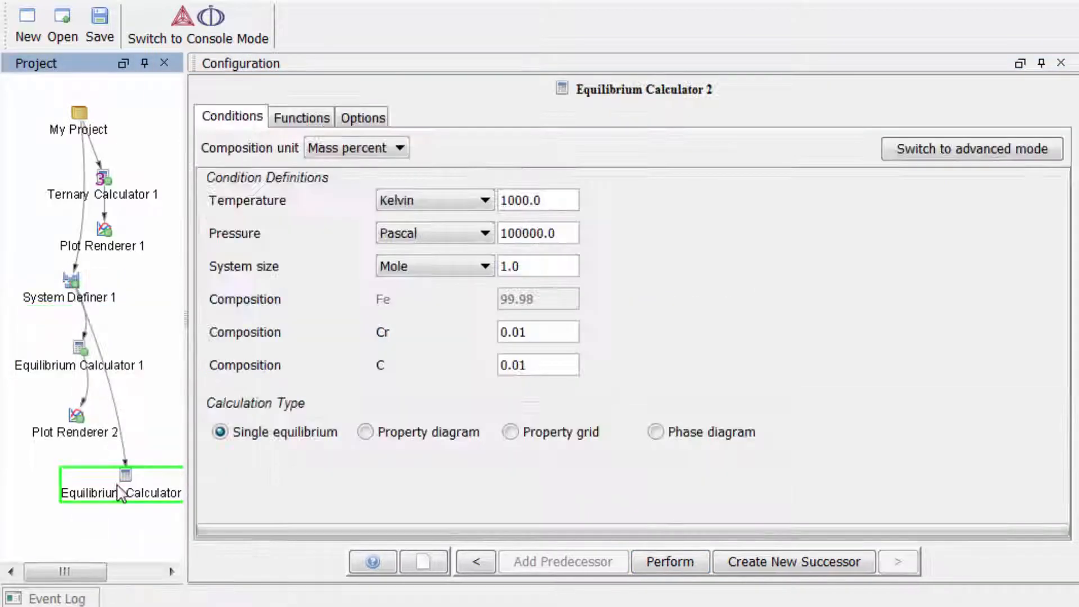
pyautogui.rightClick(120, 475)
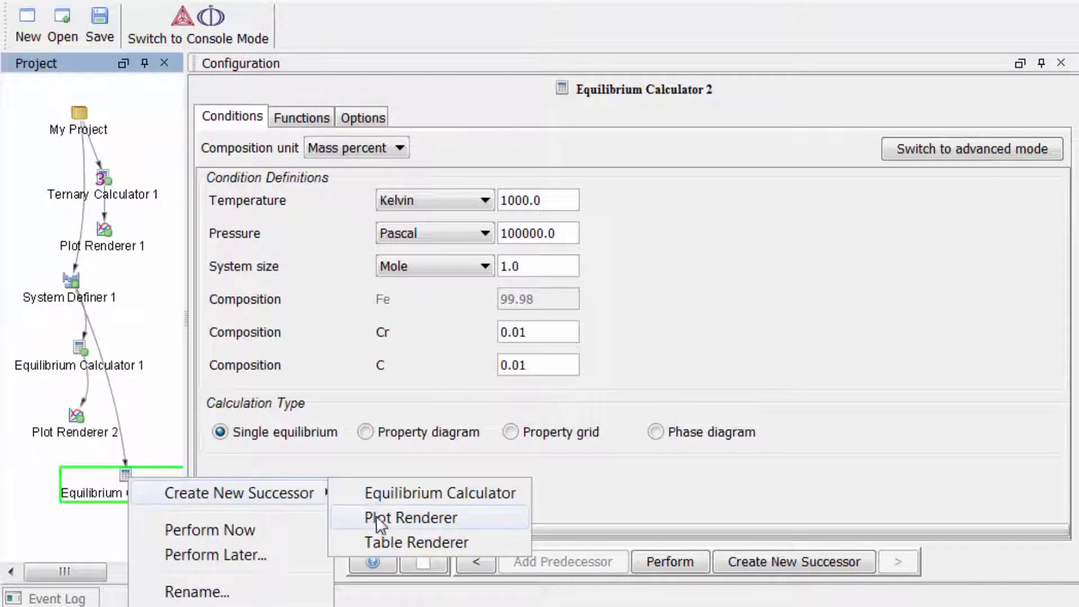
pyautogui.click(411, 518)
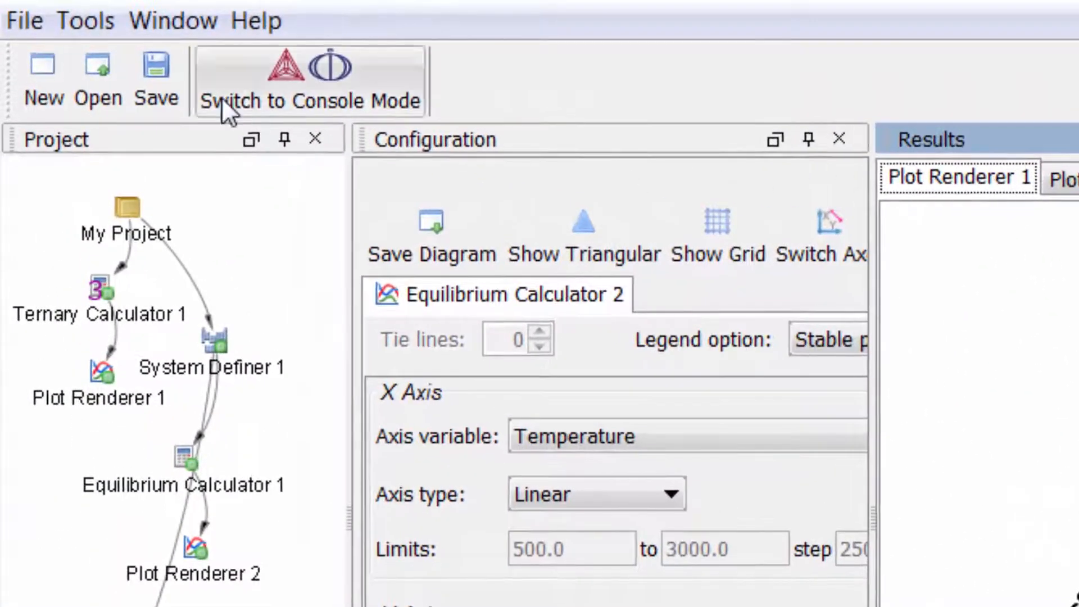
# Open the File menu to reach Save Project As for the Fe-Cr-C project
pyautogui.click(25, 21)
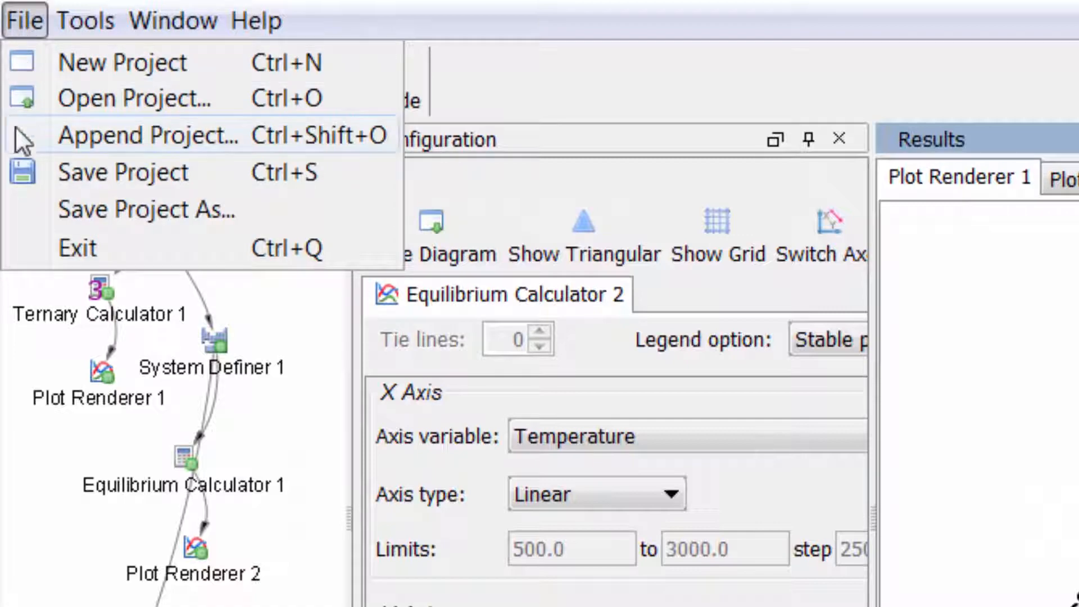
pyautogui.moveTo(144, 209)
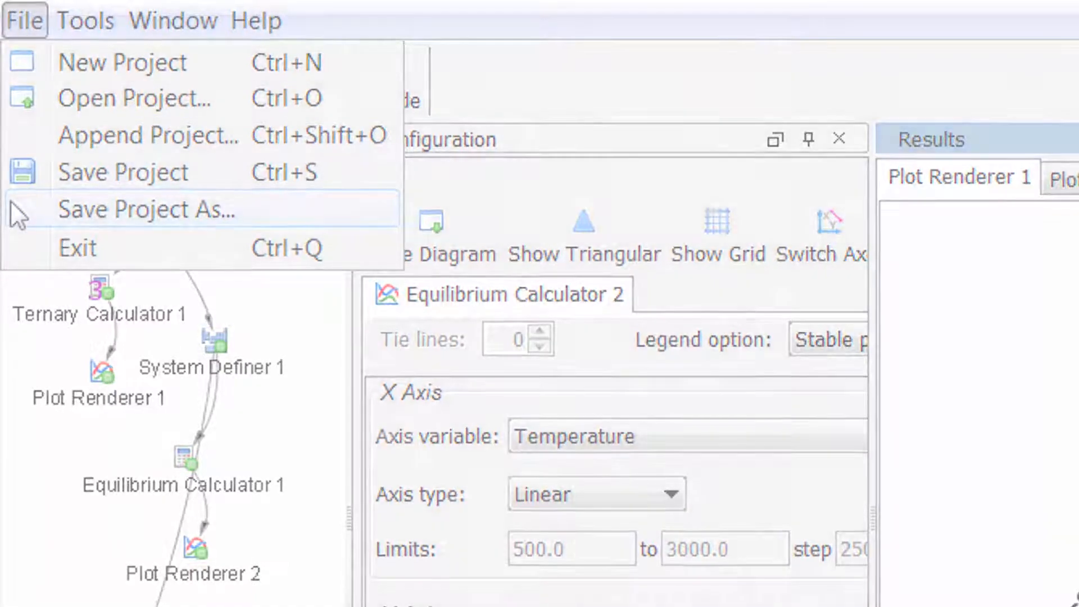